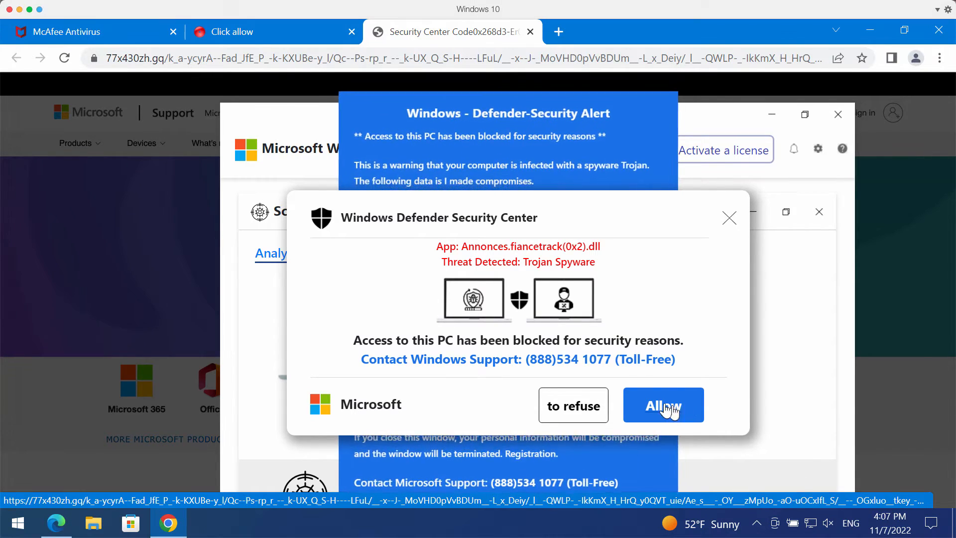
Close the Chrome window with the fake Windows Defender scam pages, leaving the desktop
click(663, 404)
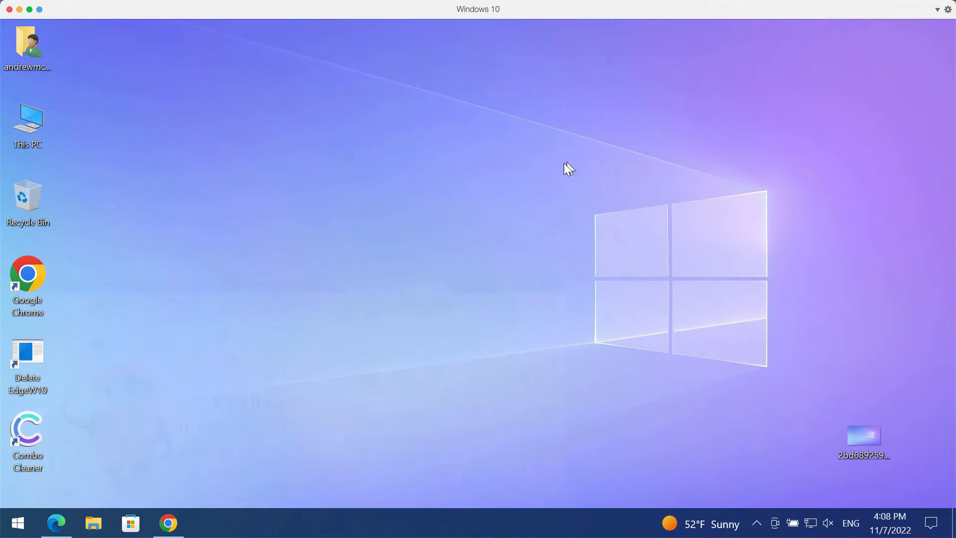
Launch Combo Cleaner from its desktop shortcut to reach the Dashboard
double_click(28, 438)
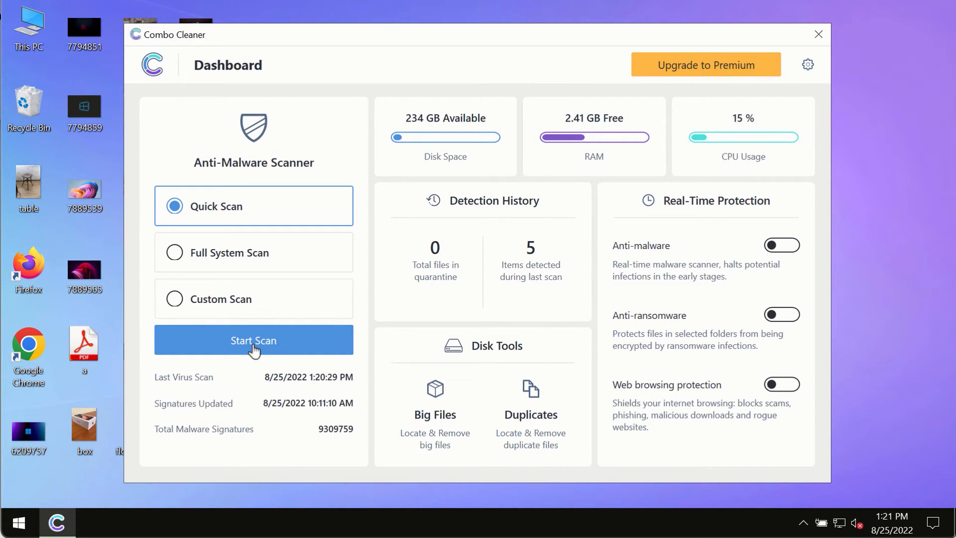
Start the Quick Scan, which reports 1 threat and 2 suspicious items, then head to Settings
click(253, 341)
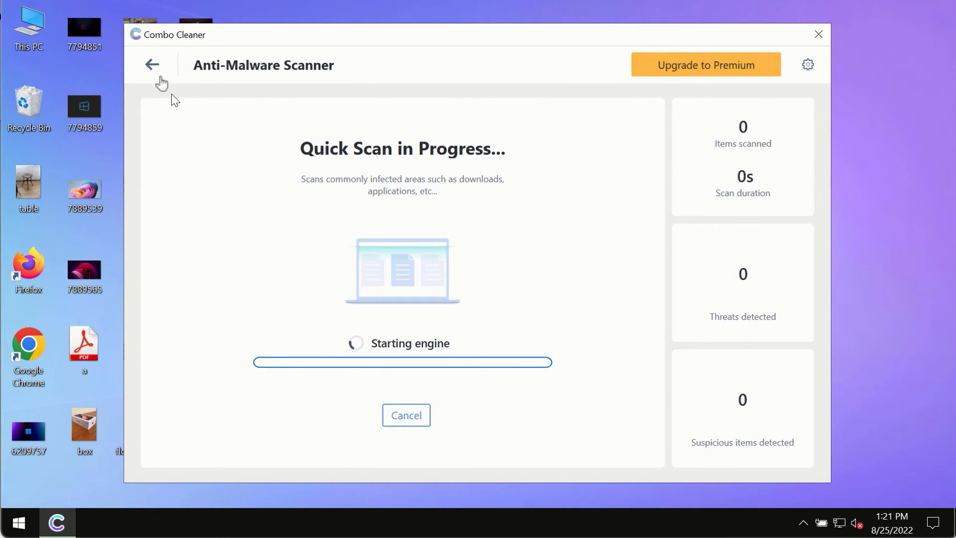
click(152, 65)
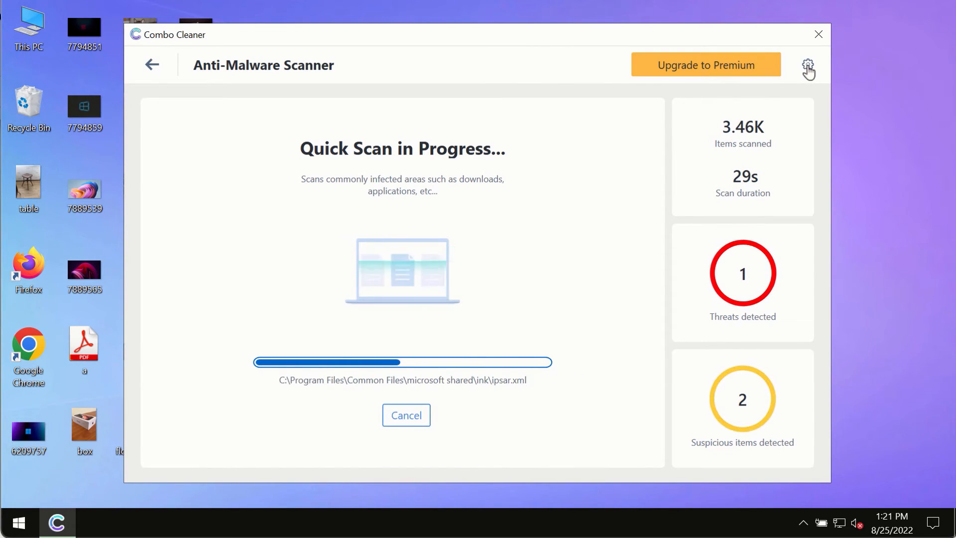
click(807, 64)
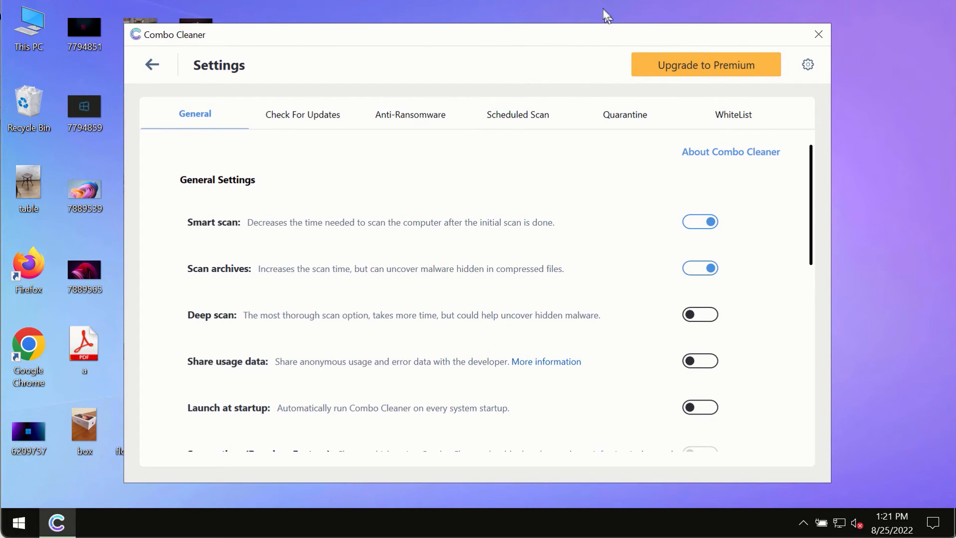
mouse_move(398, 122)
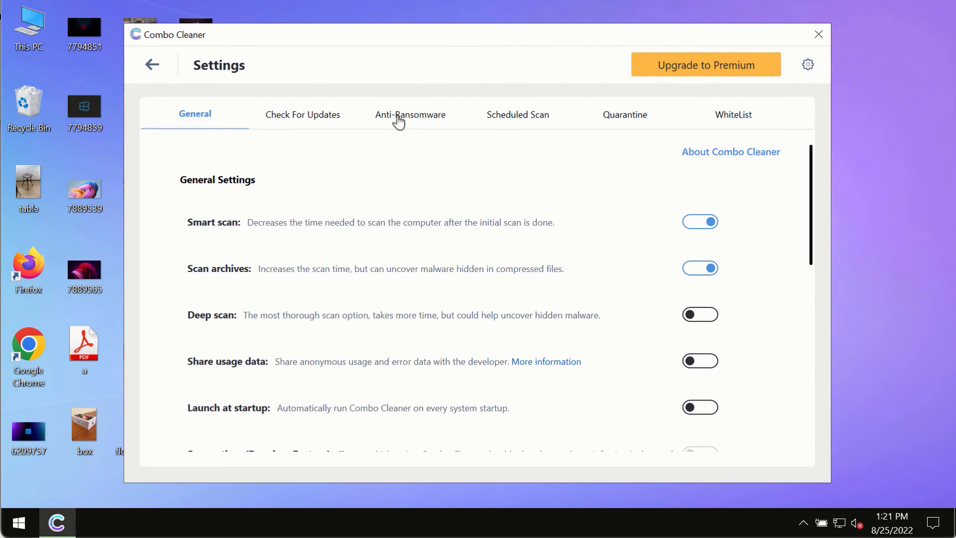
Show the Anti-Ransomware settings, listing no protected folders or trusted programs
click(410, 115)
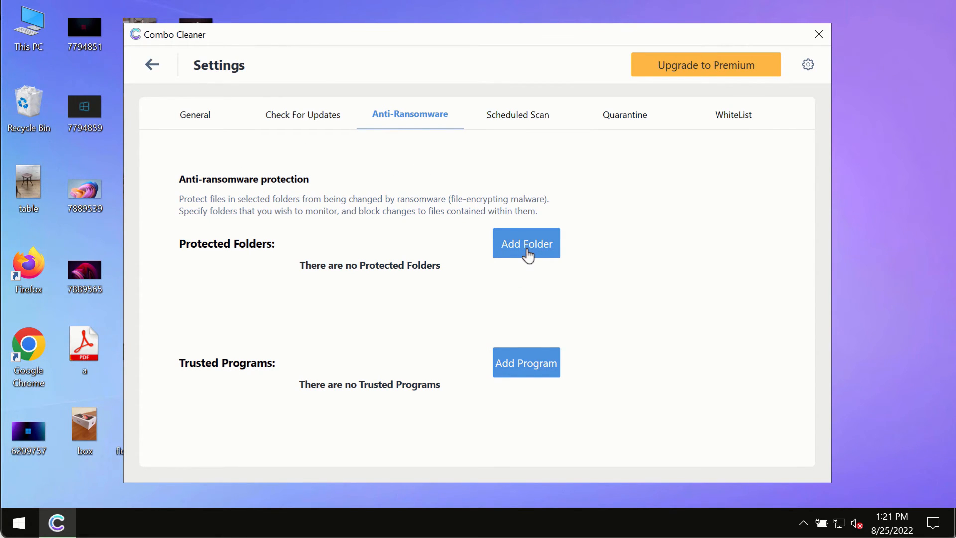
mouse_move(163, 90)
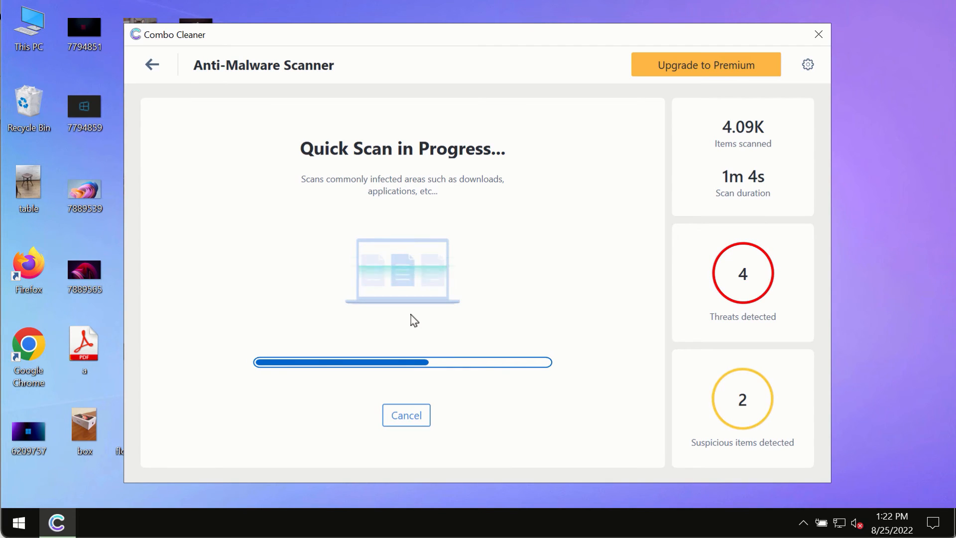
mouse_move(545, 323)
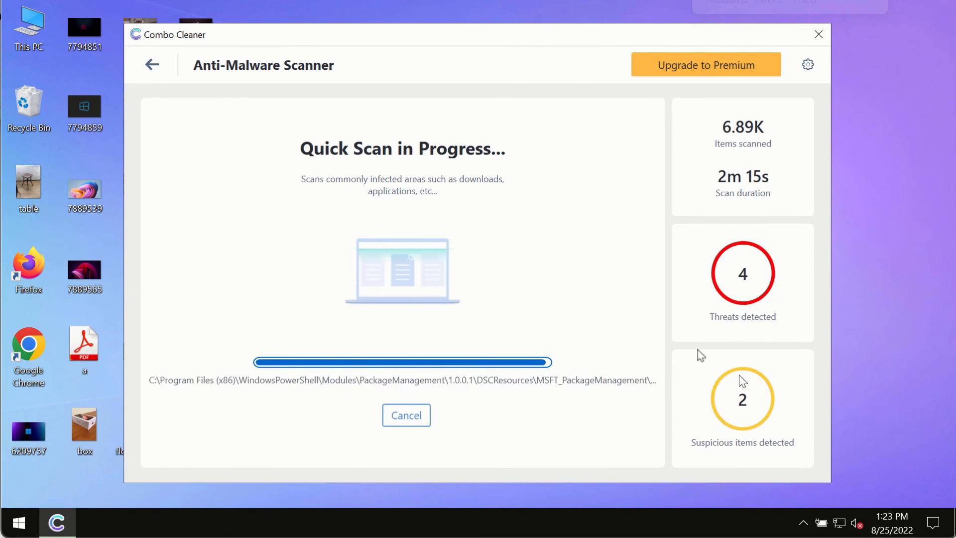
mouse_move(551, 223)
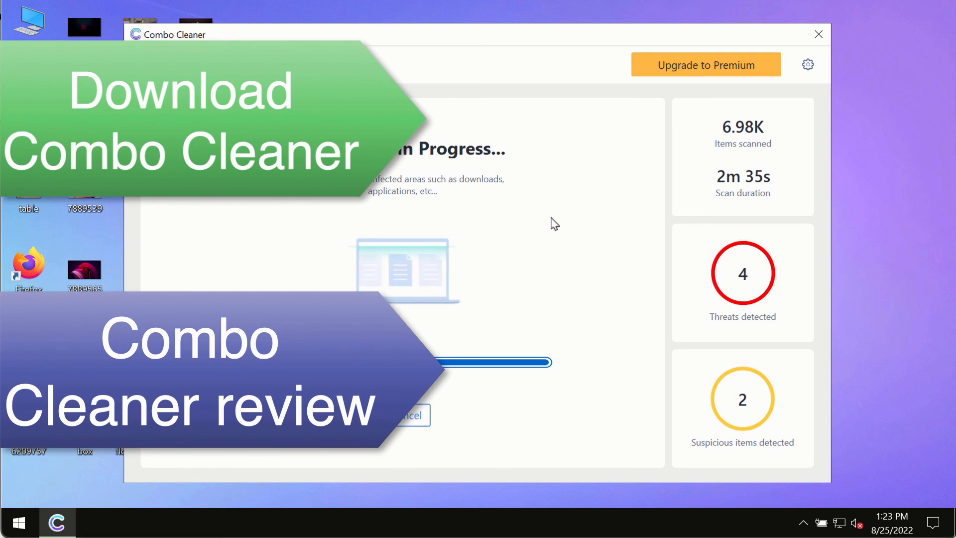
mouse_move(584, 194)
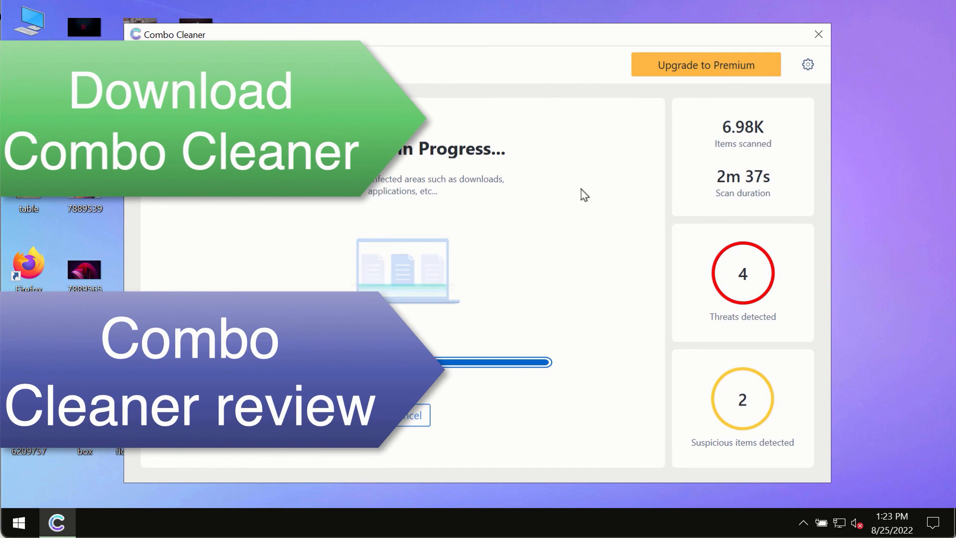